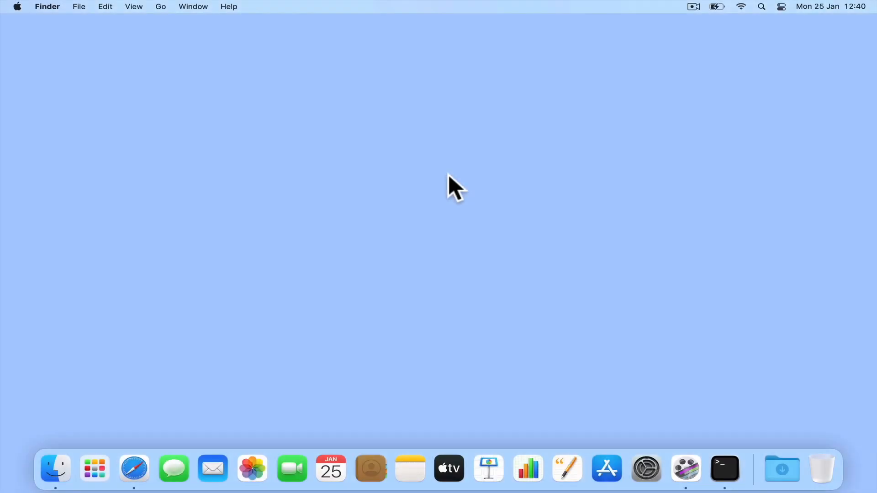
# Launch Network Utility via Spotlight, dismiss its deprecation window, then launch Terminal via Spotlight
pyautogui.click(761, 7)
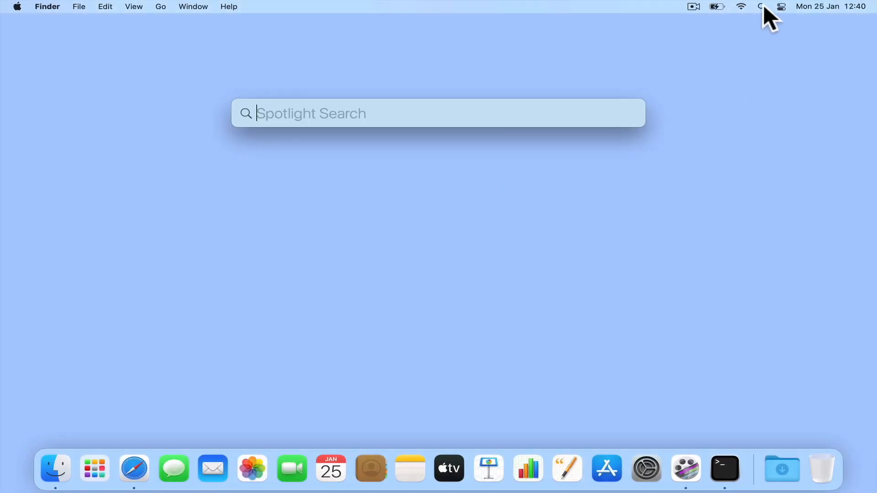
pyautogui.write('network Utility')
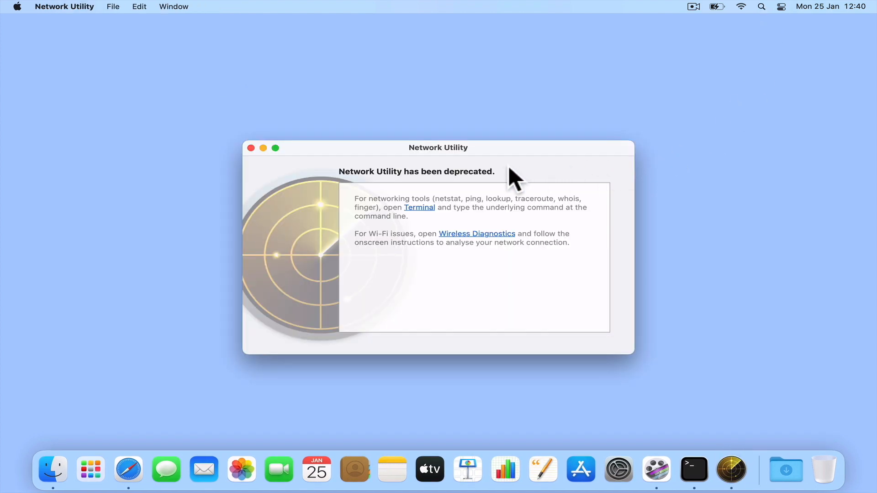
pyautogui.moveTo(271, 182)
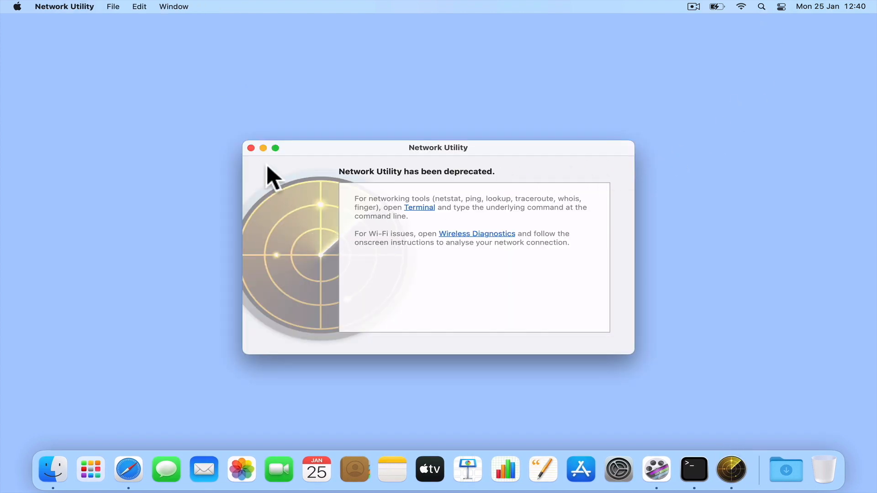
pyautogui.click(251, 148)
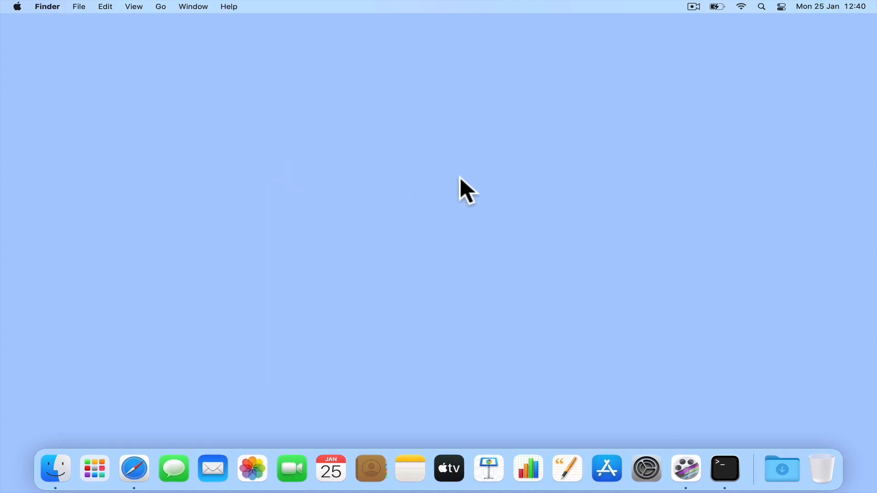
pyautogui.moveTo(749, 33)
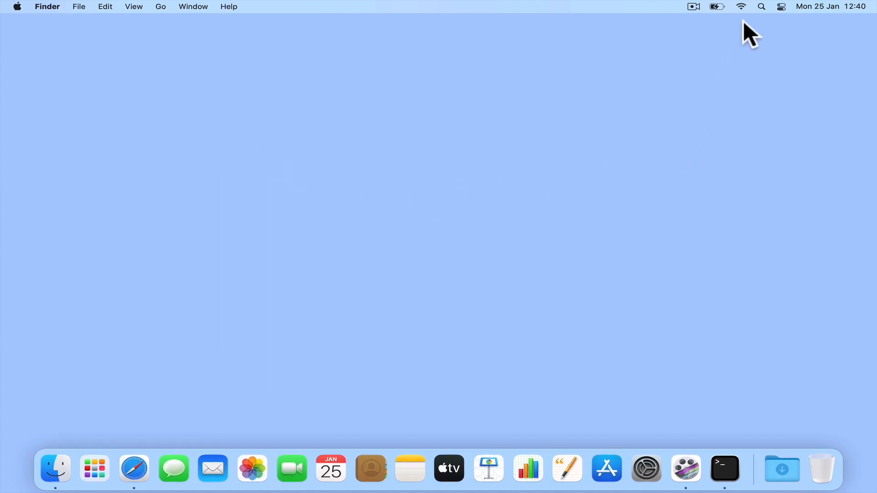
pyautogui.write('terminal')
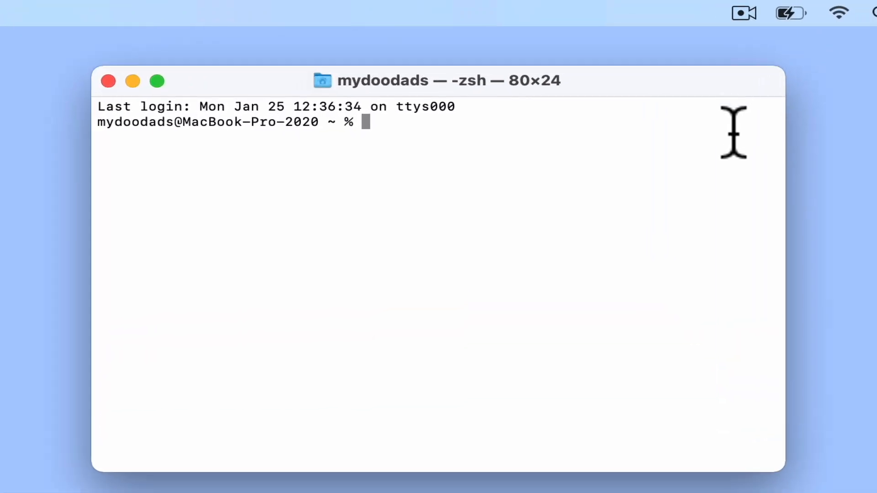
# Enter 'traceroute -m 10 mydoodads.com' at the zsh prompt without running it
pyautogui.write('tra')
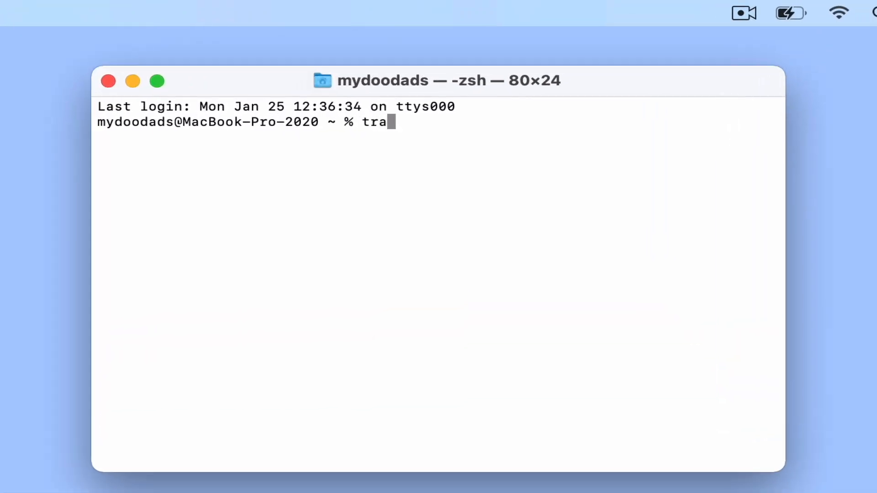
pyautogui.write('ceroute')
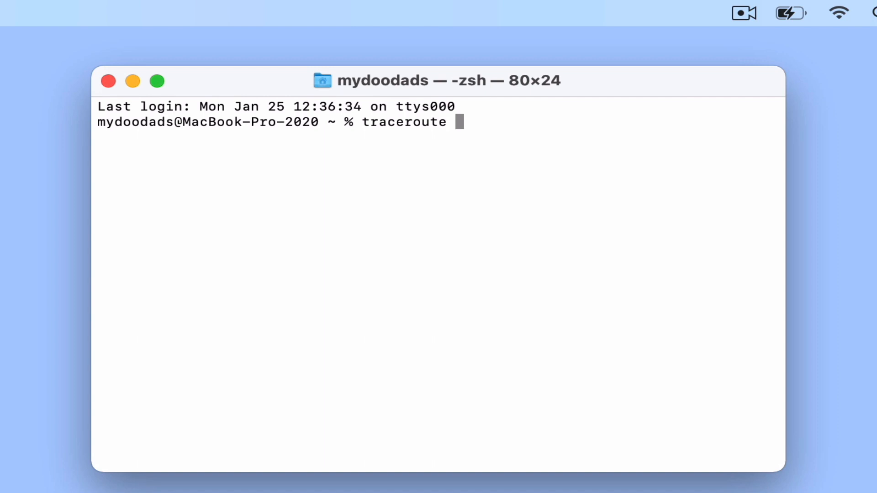
pyautogui.write('-m 10')
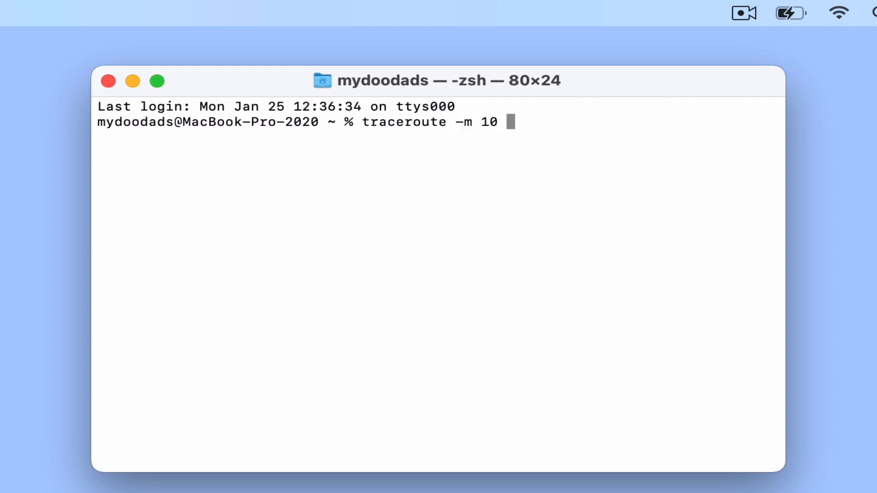
pyautogui.write('mydoodad')
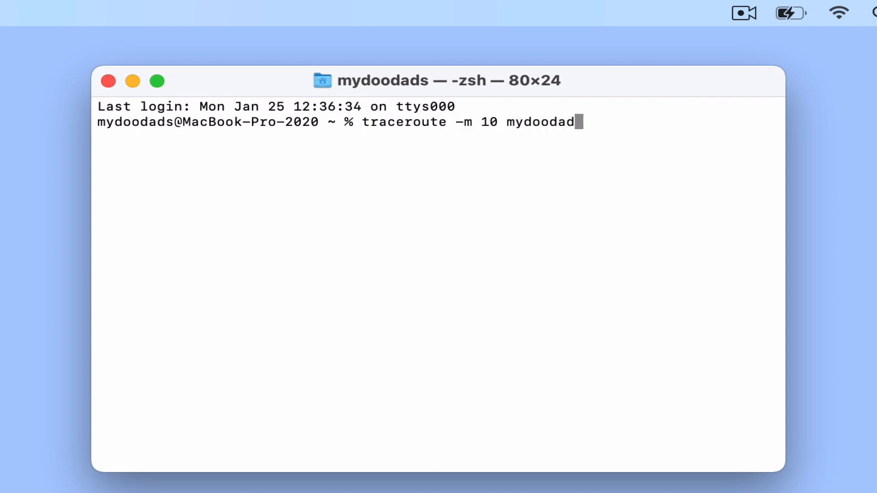
pyautogui.write('s.com')
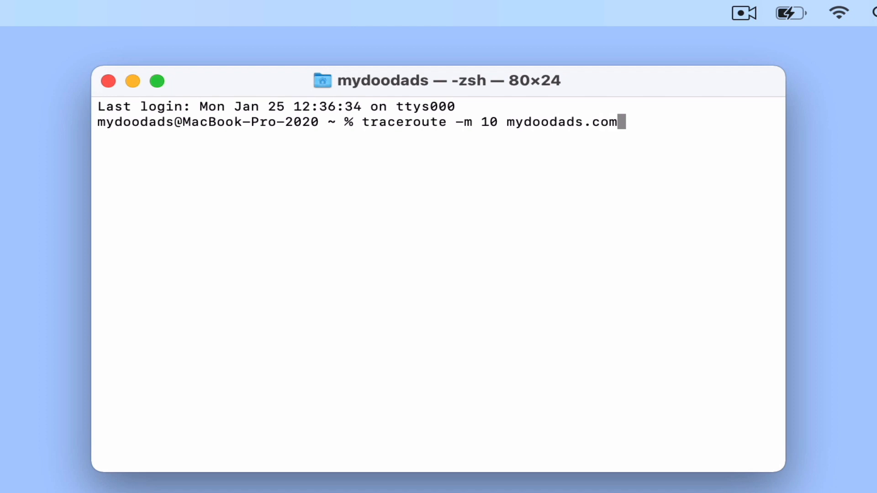
# Run the traceroute and let it list all ten hops toward mydoodads.com
pyautogui.press('Return')
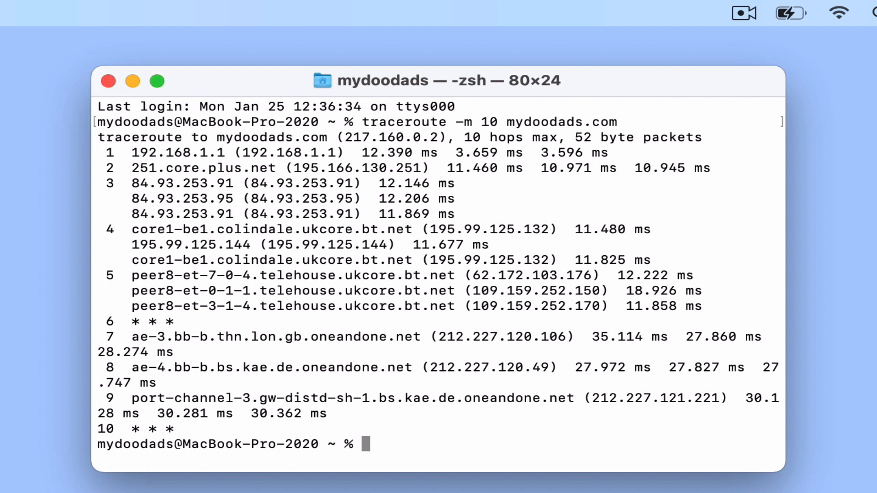
# Exit the shell so history is saved and the process shows completed
pyautogui.write('exit')
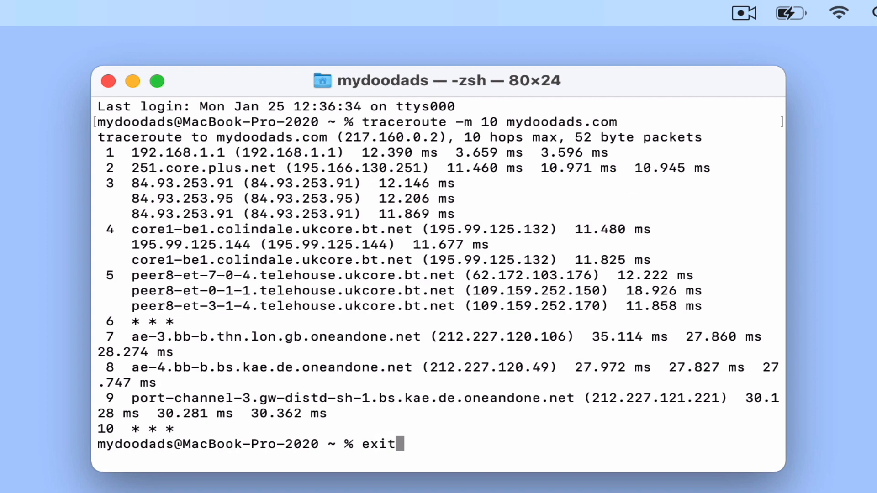
pyautogui.press('Return')
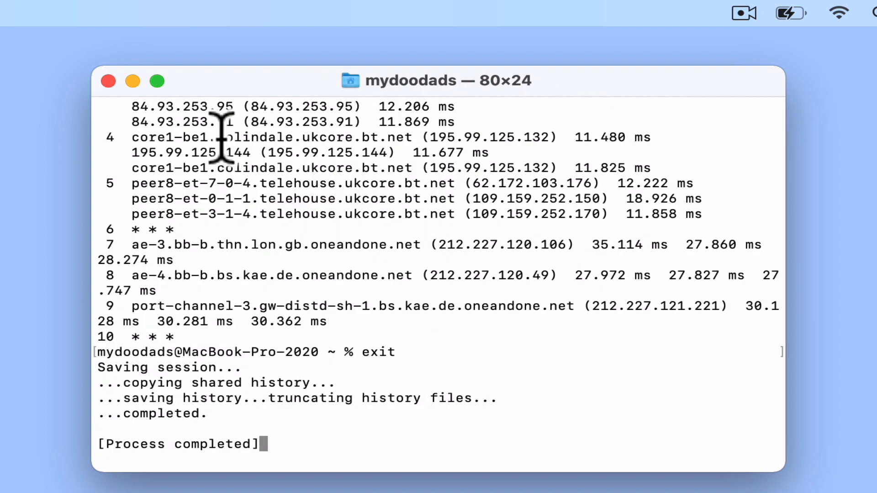